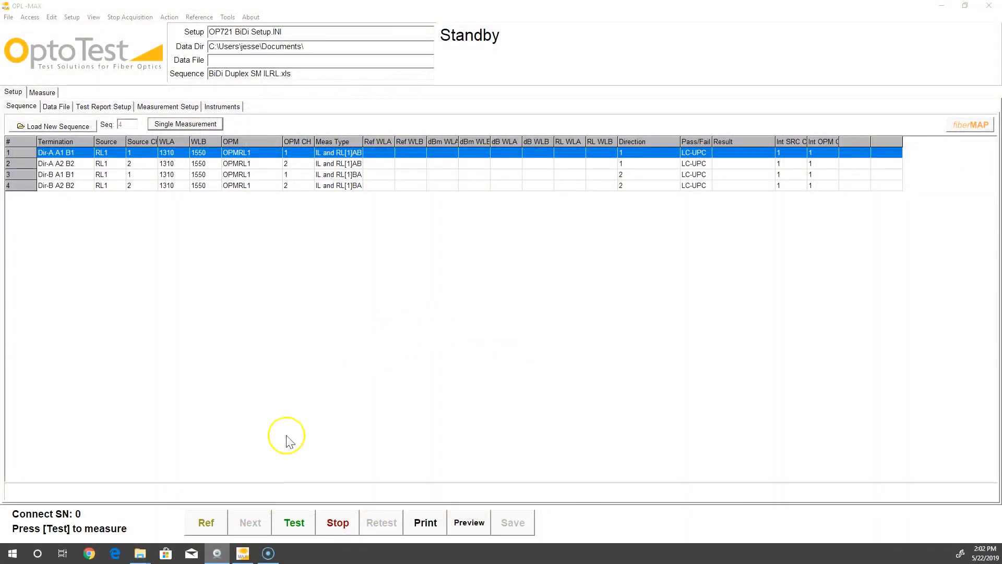
Start the IL reference with Ref, confirm preparation, and let it run through all four rows
{"action": "left_click", "coordinate": [206, 522]}
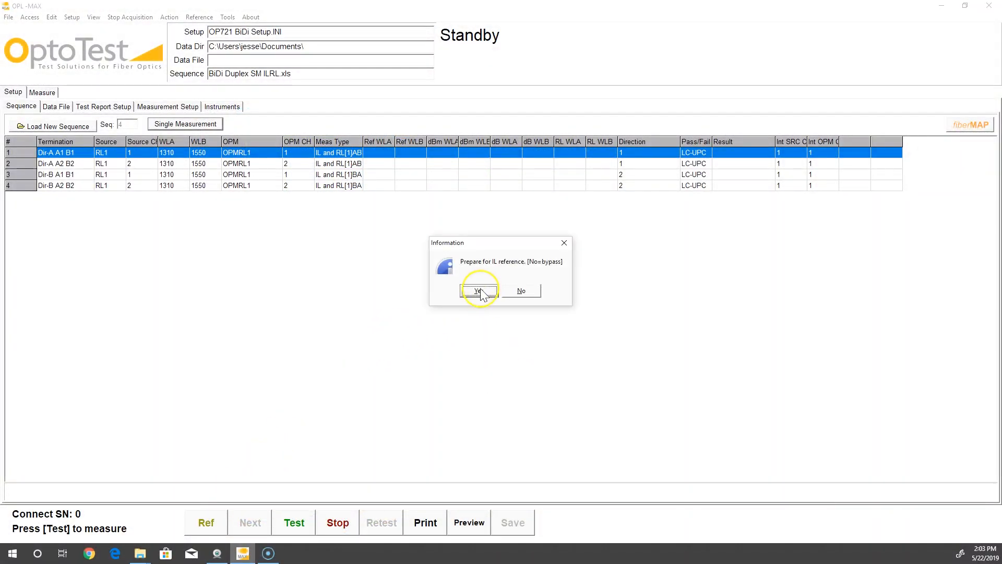
{"action": "left_click", "coordinate": [478, 291]}
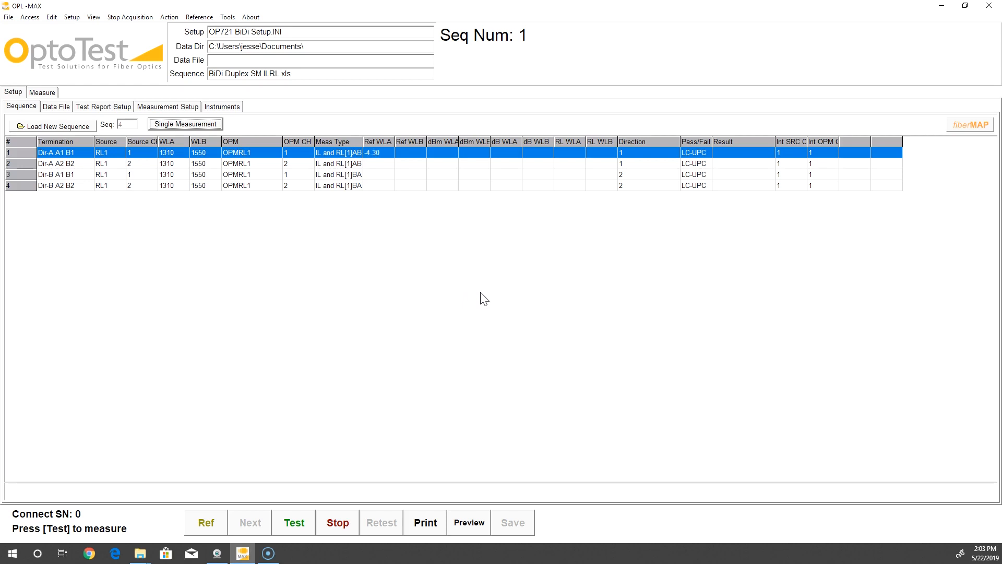
{"action": "left_click", "coordinate": [293, 522]}
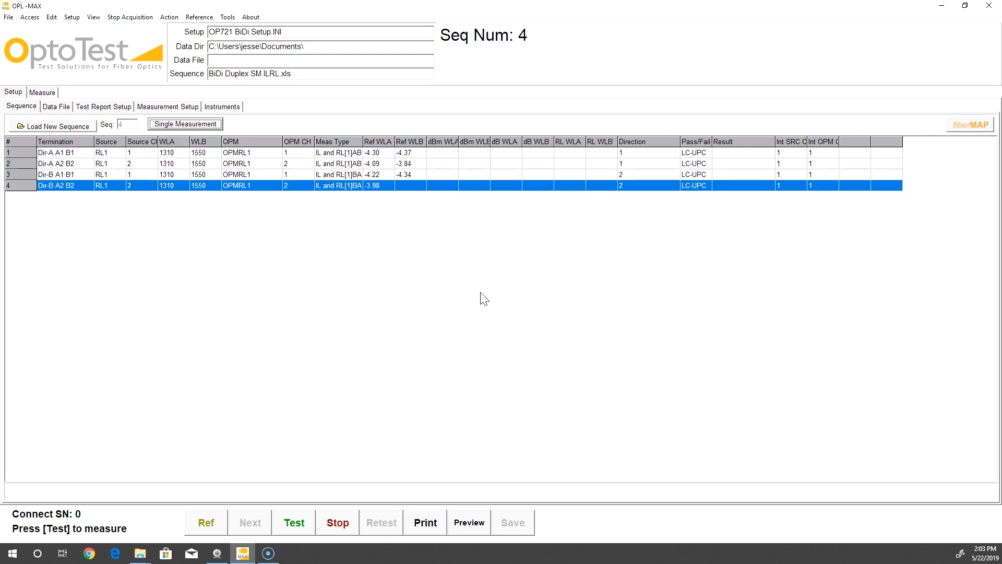
{"action": "left_click", "coordinate": [206, 522]}
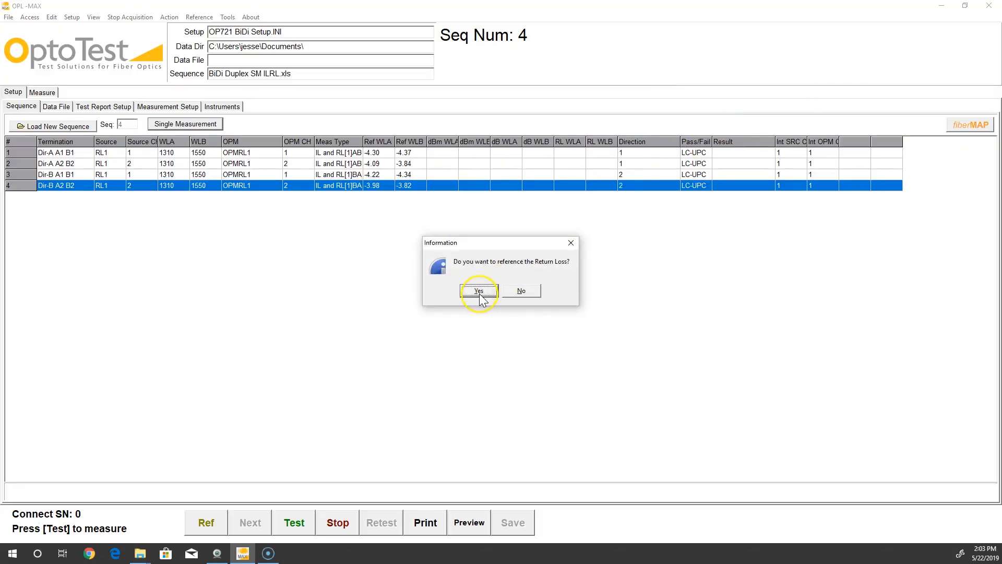
Agree to reference return loss, take the RL reference measurement, and finish with Done
{"action": "left_click", "coordinate": [478, 291]}
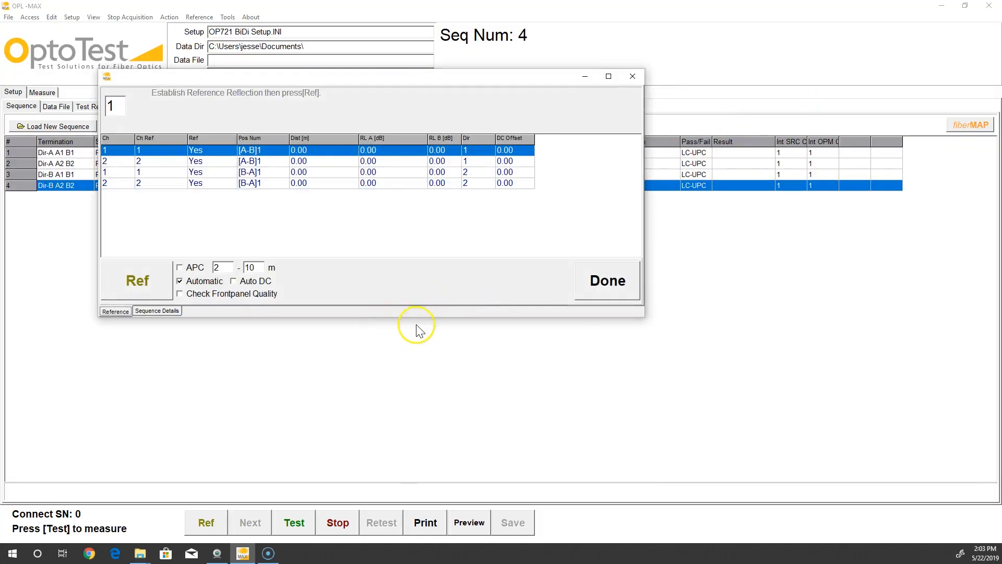
{"action": "left_click", "coordinate": [137, 279]}
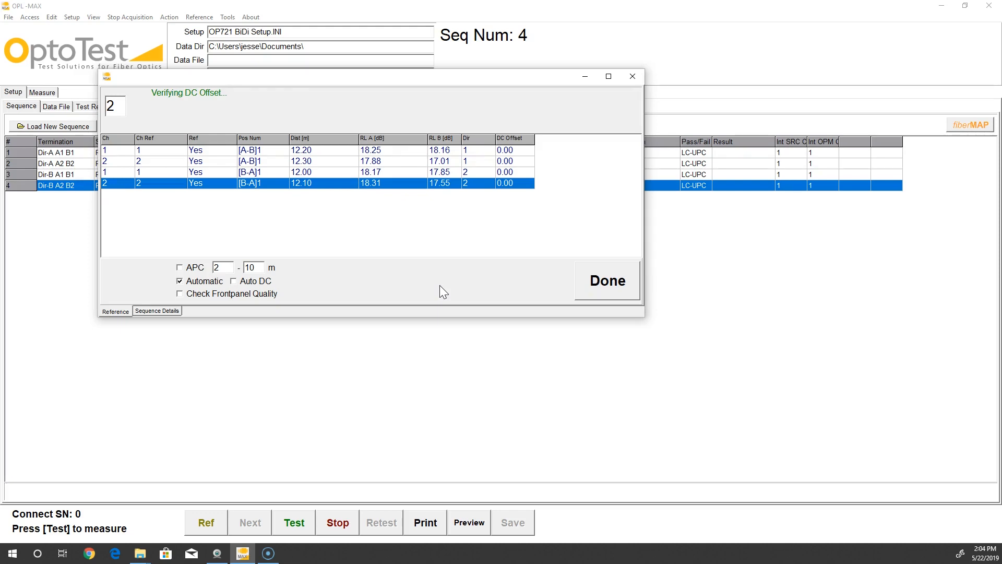
{"action": "left_click", "coordinate": [605, 281]}
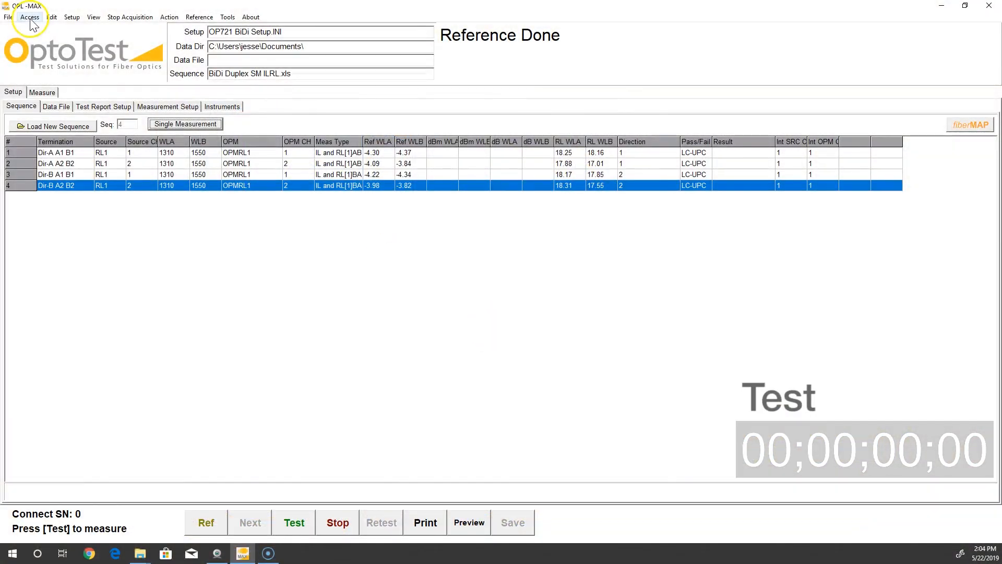
Update the data file settings to use test.XLS, overwriting the existing file
{"action": "left_click", "coordinate": [56, 106]}
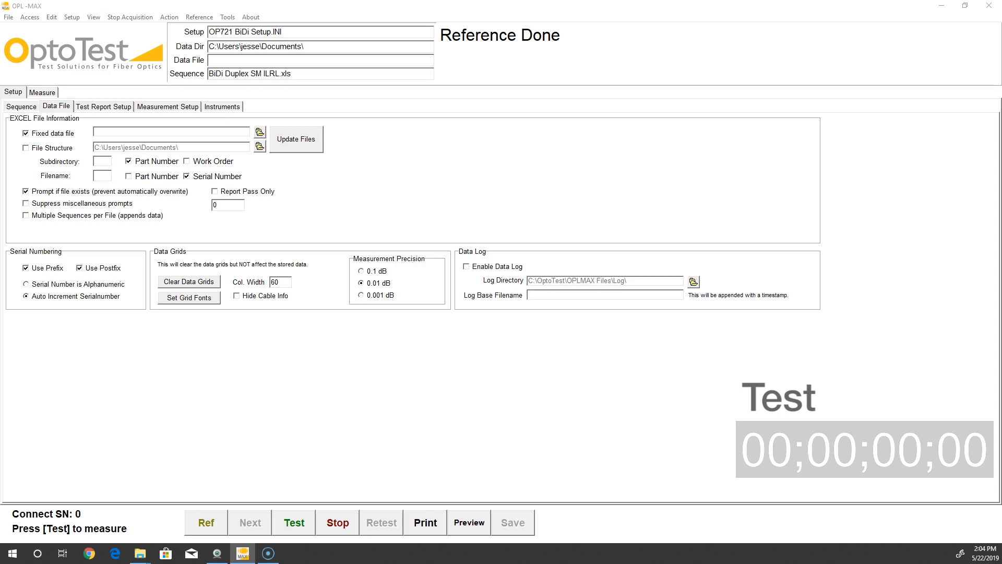
{"action": "left_click", "coordinate": [295, 139]}
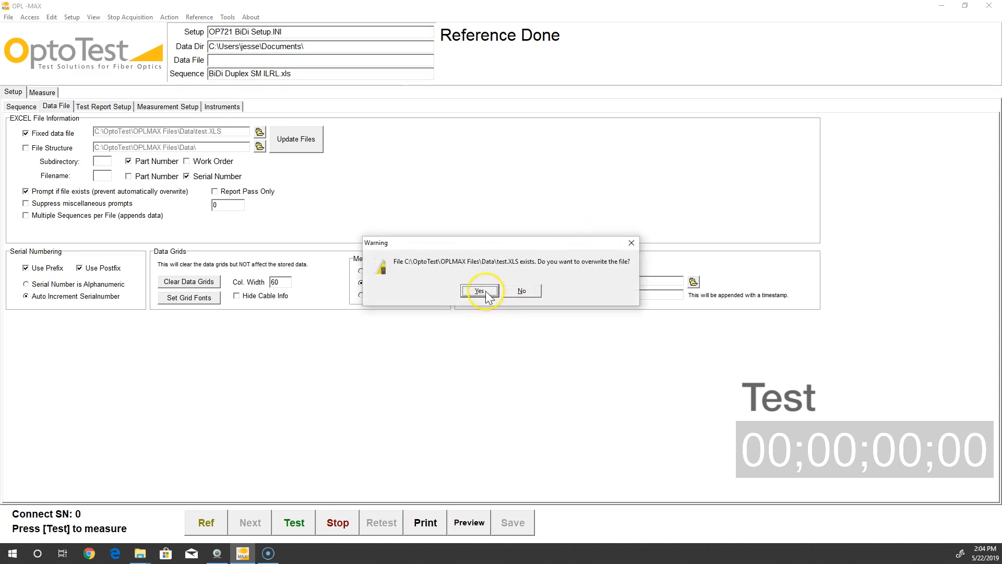
{"action": "left_click", "coordinate": [479, 291]}
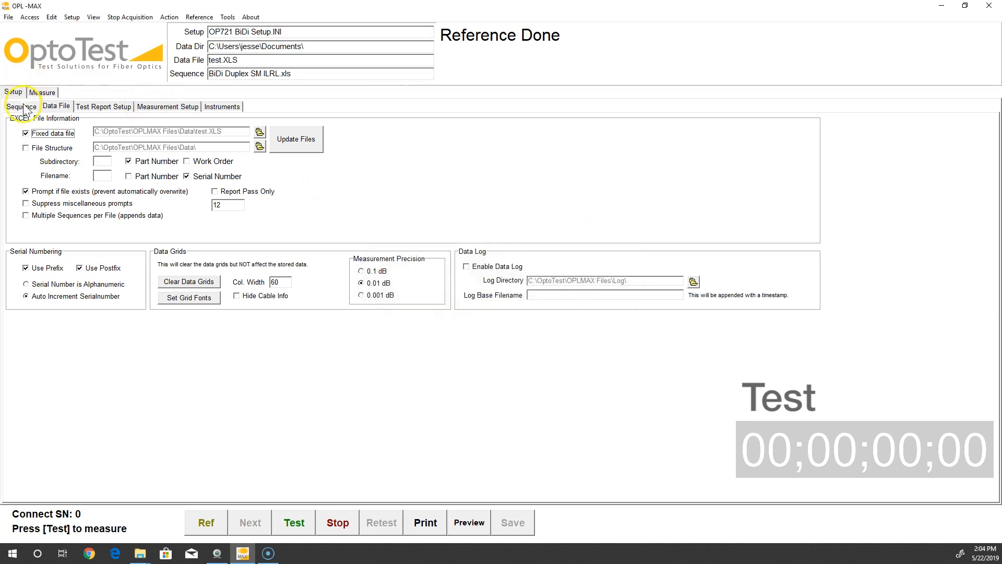
Run the test from the Sequence tab, show Measurement Data results, and launch the Excel preview
{"action": "left_click", "coordinate": [21, 106]}
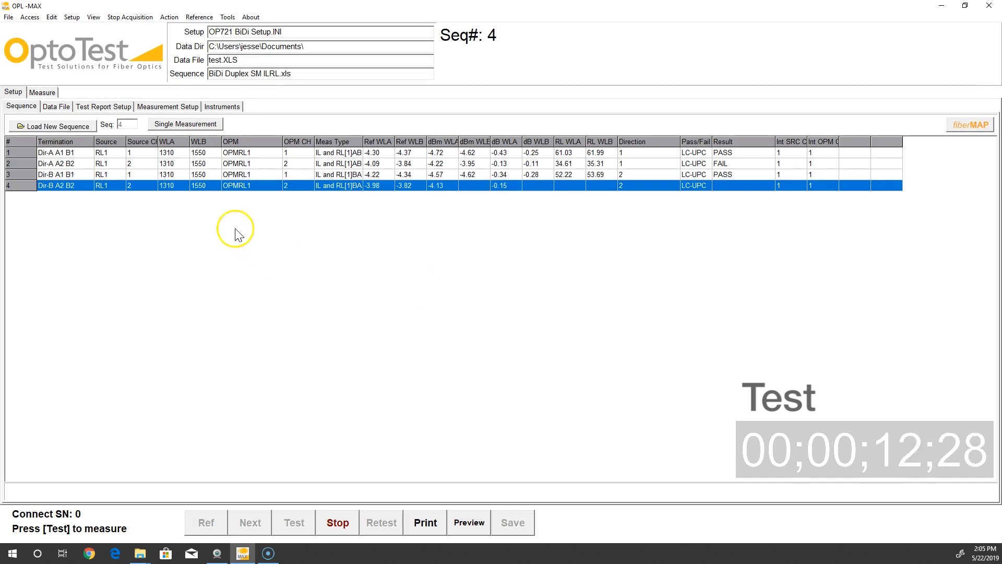
{"action": "left_click", "coordinate": [42, 92]}
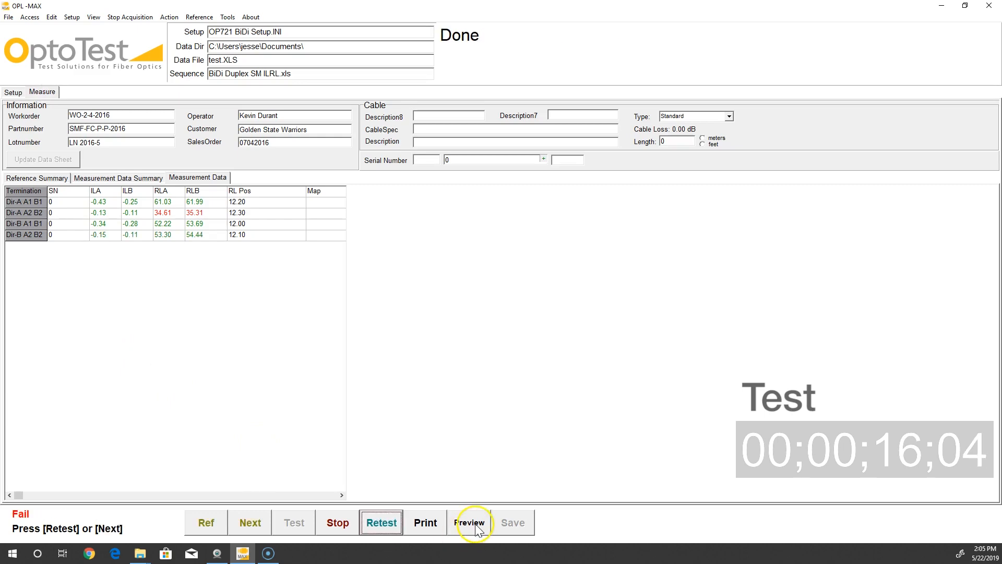
{"action": "left_click", "coordinate": [469, 522]}
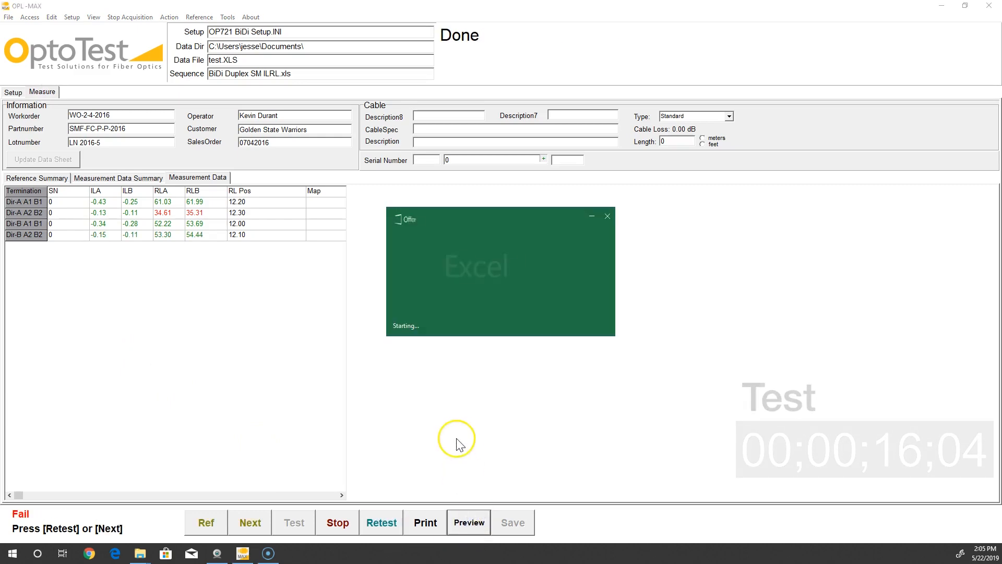